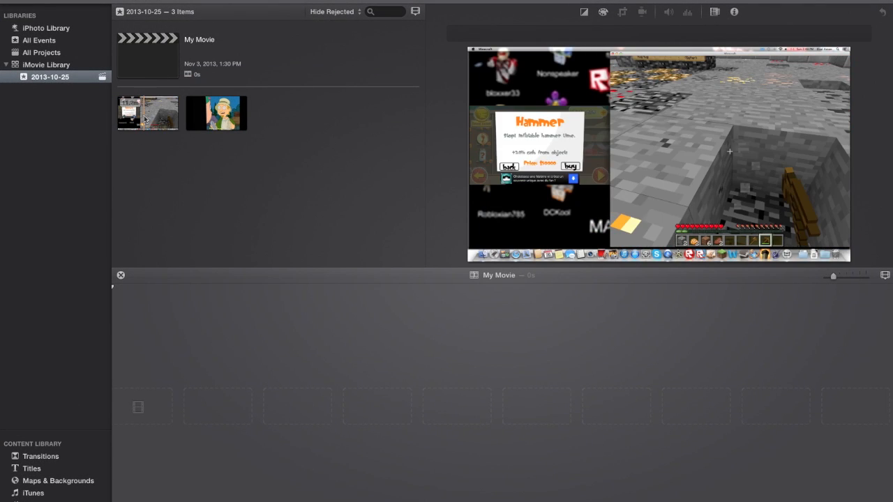
- Place the screen-recording clip in the timeline with the cartoon clip stacked above it
{"action": "left_click", "coordinate": [148, 112]}
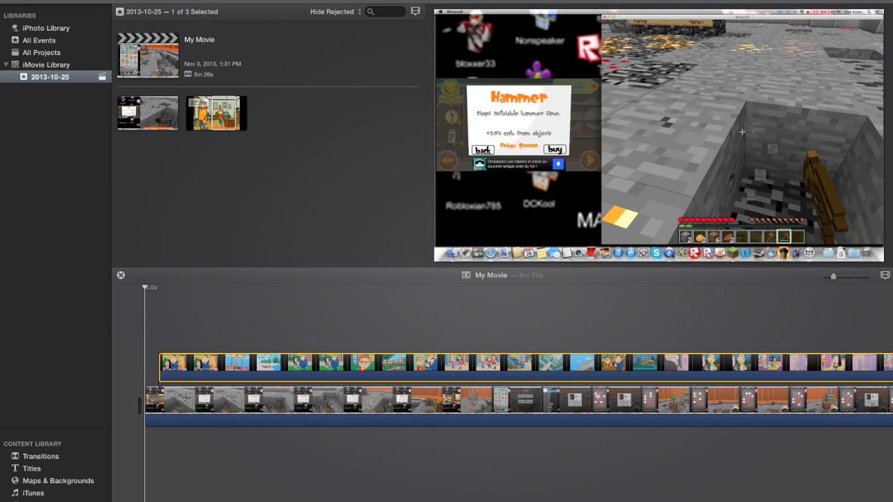
- Set the cartoon clip's video overlay style to Side by Side
{"action": "left_click", "coordinate": [572, 11]}
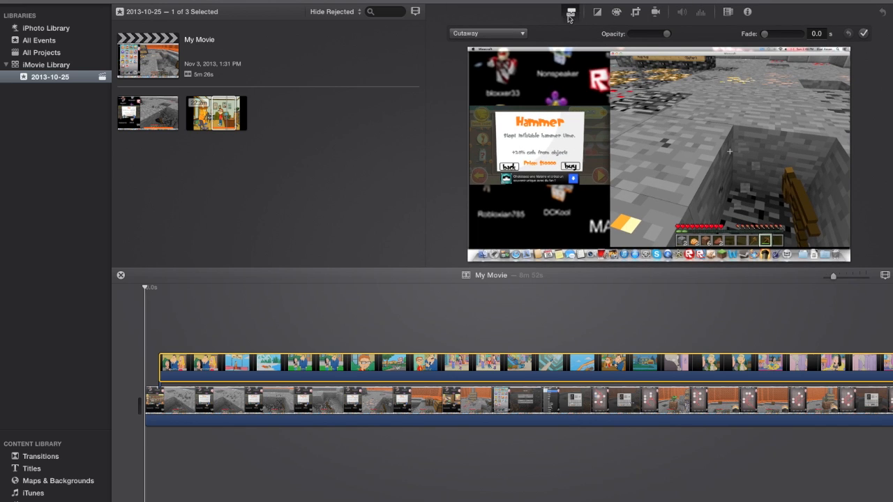
{"action": "left_click", "coordinate": [488, 33]}
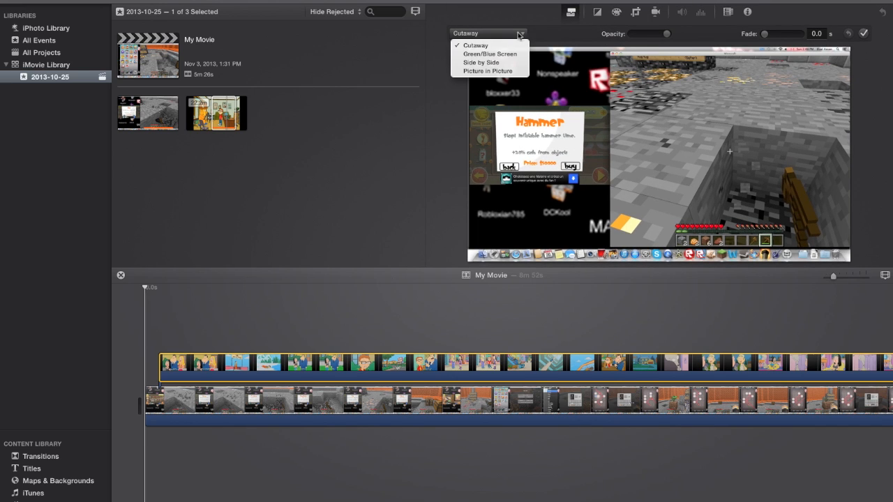
{"action": "left_click", "coordinate": [480, 62]}
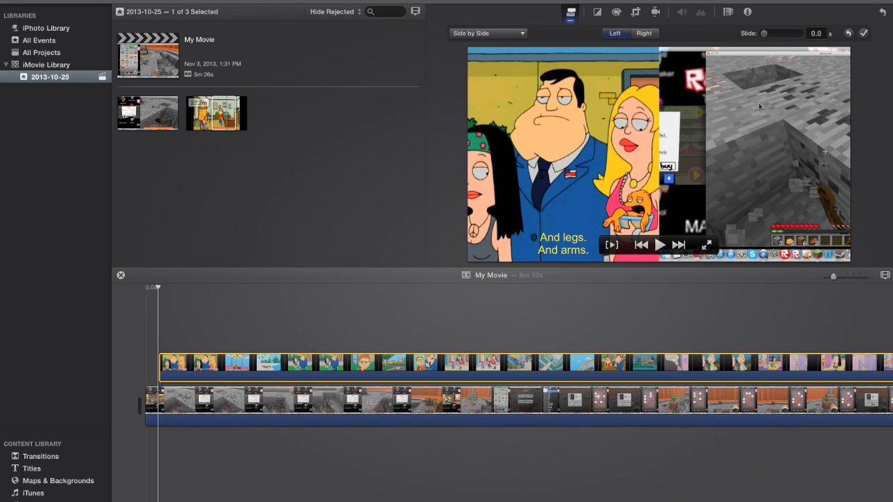
- Switch the overlay style from Side by Side to Picture in Picture
{"action": "left_click", "coordinate": [488, 33]}
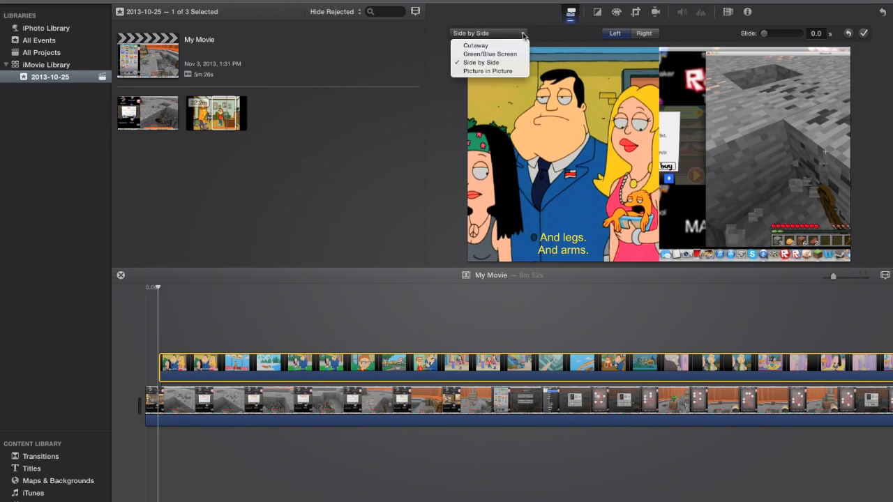
{"action": "left_click", "coordinate": [488, 70]}
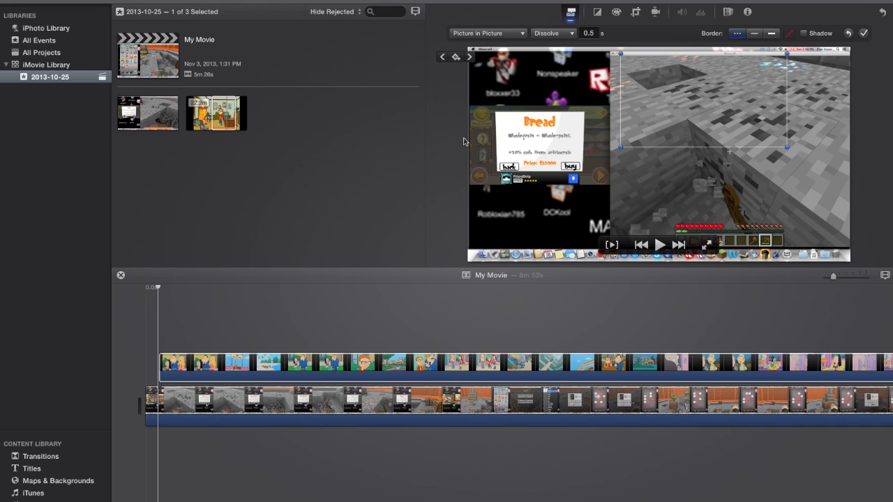
{"action": "mouse_move", "coordinate": [531, 157]}
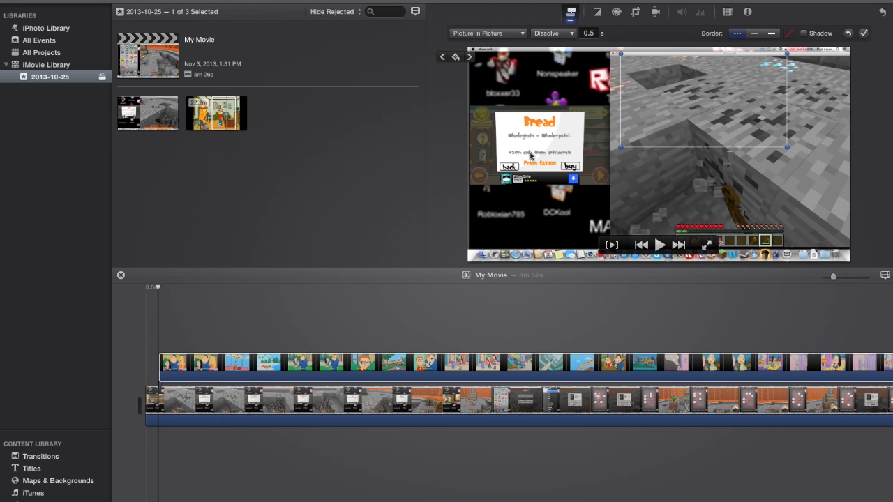